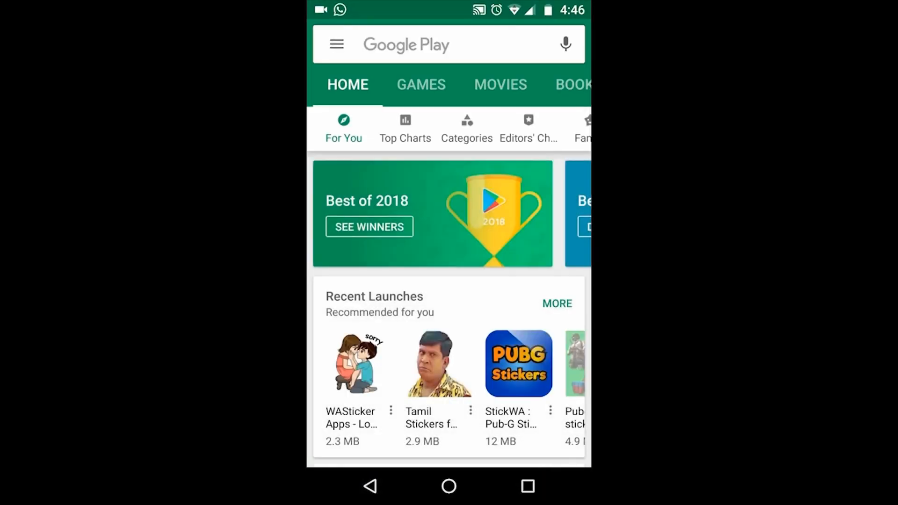
Step: Search Play Store for 'sticker maker for whatsapp' and install Sticker maker by Viko & Co
text(sticker maker for whatsapp)
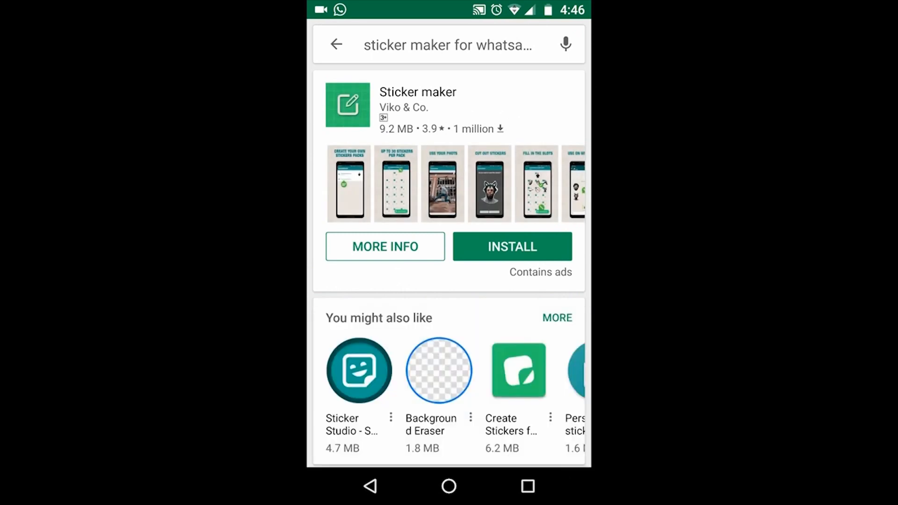
click(513, 247)
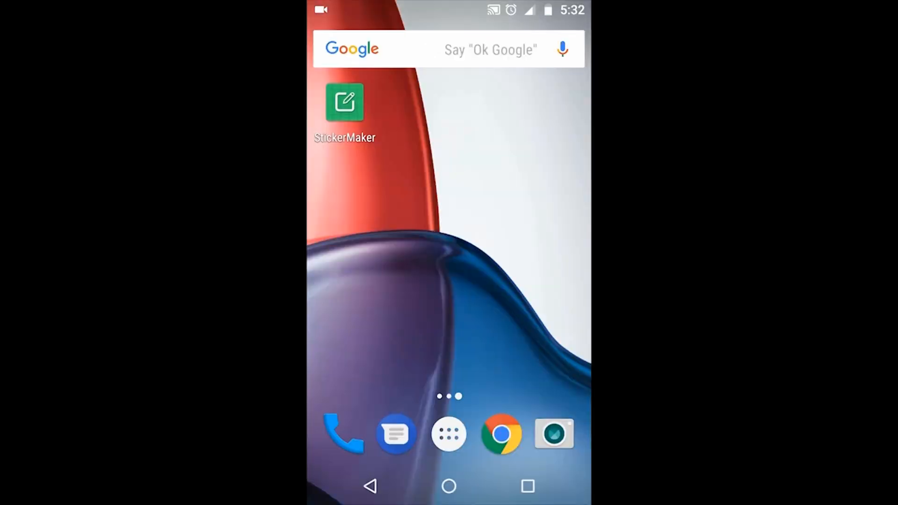
Step: Launch Sticker Maker, create a new pack named 'Fun' and open its empty slots
click(343, 101)
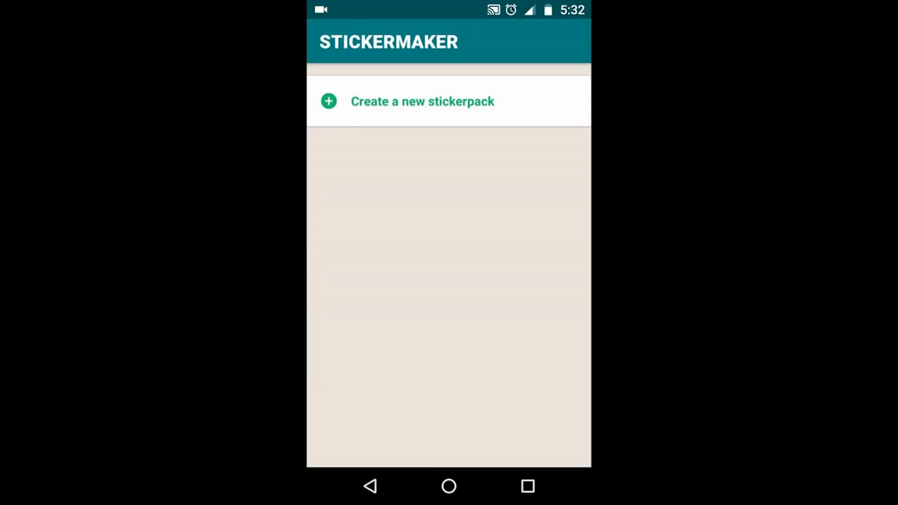
click(422, 101)
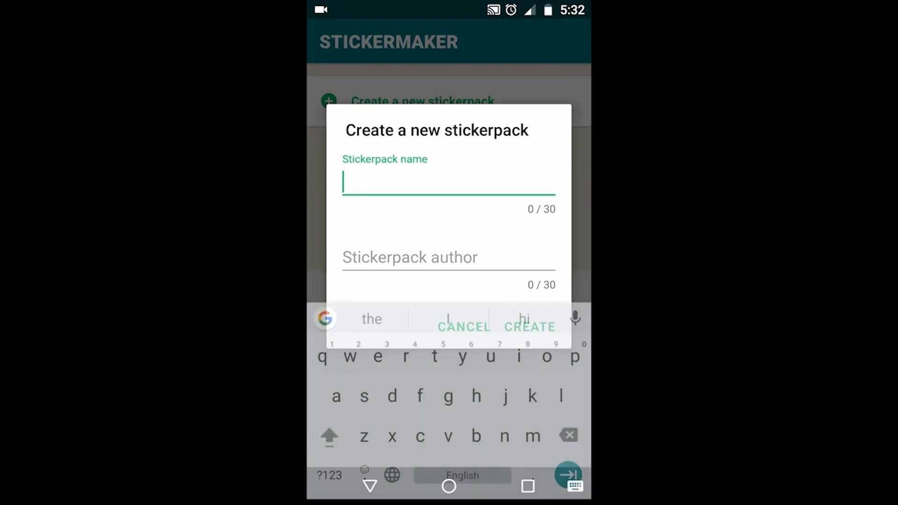
text(Fu)
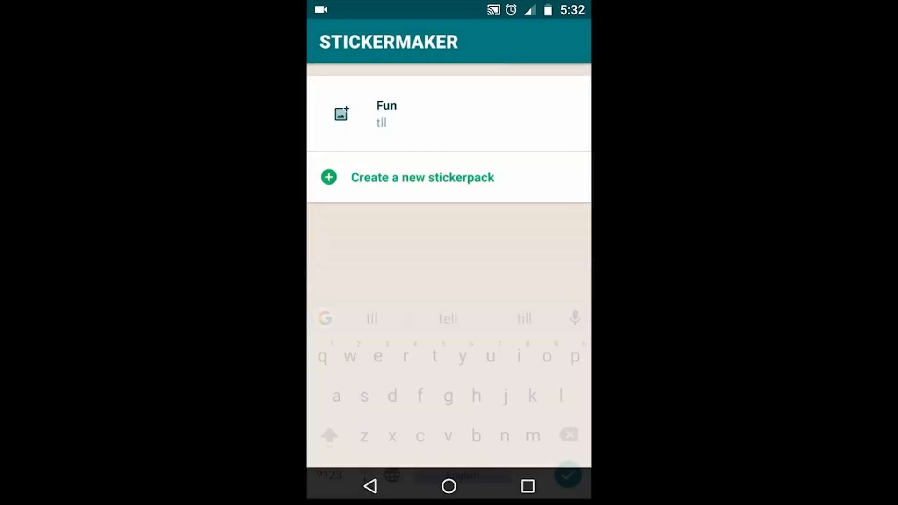
click(386, 113)
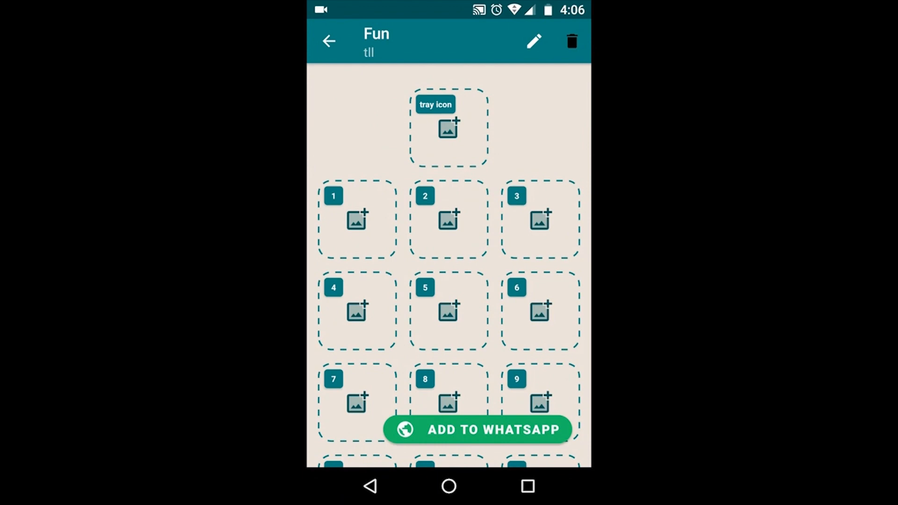
Step: Set the red star photo as the Fun pack's tray icon and save it
click(448, 129)
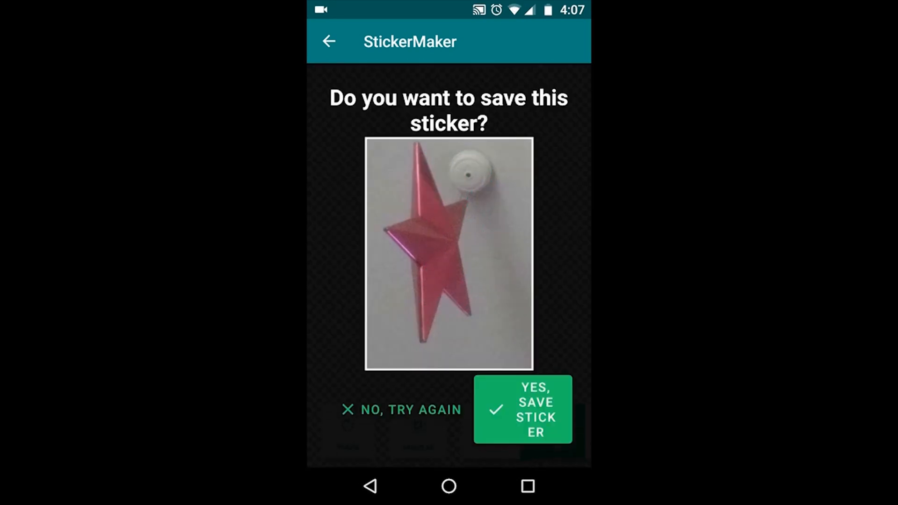
click(524, 410)
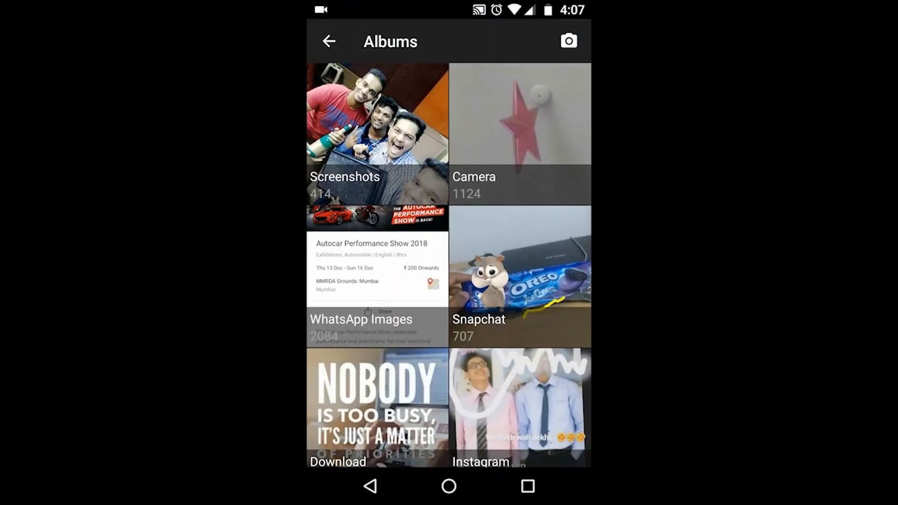
Step: Save cut-out stickers of the selfie face and the laughing face from the Screenshots album
click(372, 136)
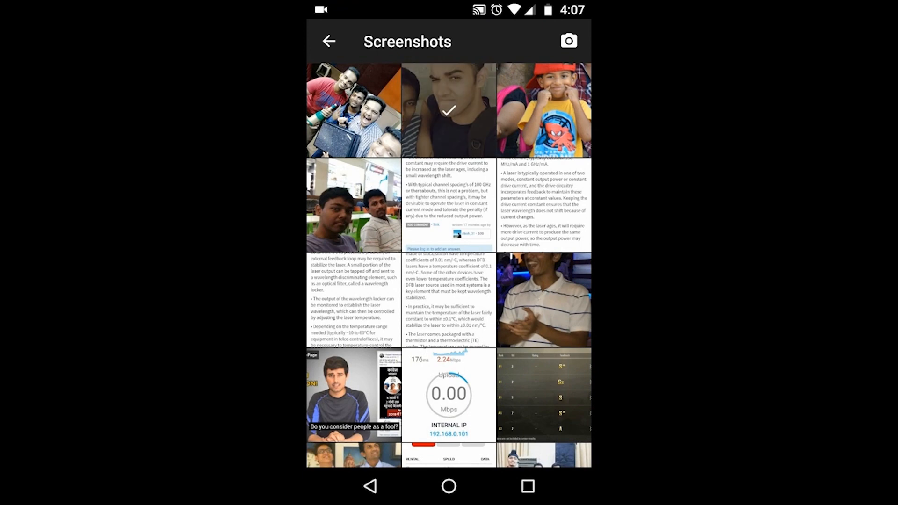
click(449, 110)
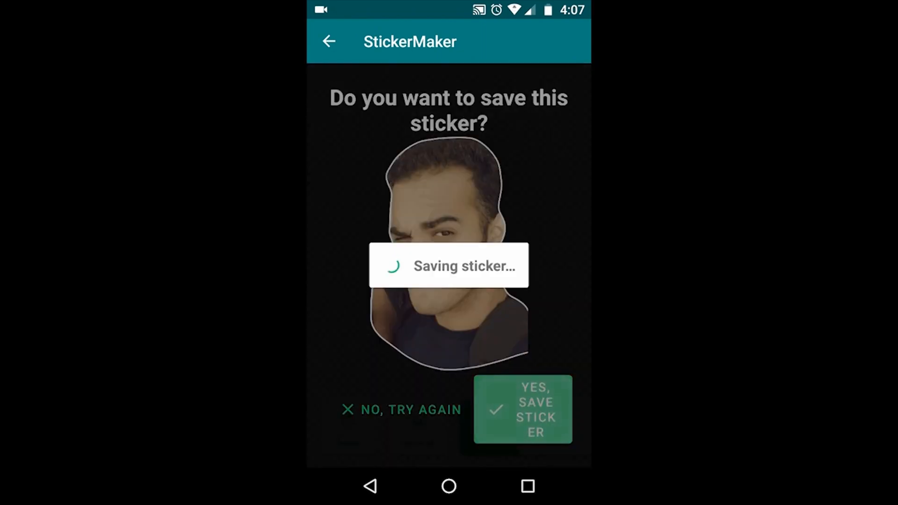
click(522, 411)
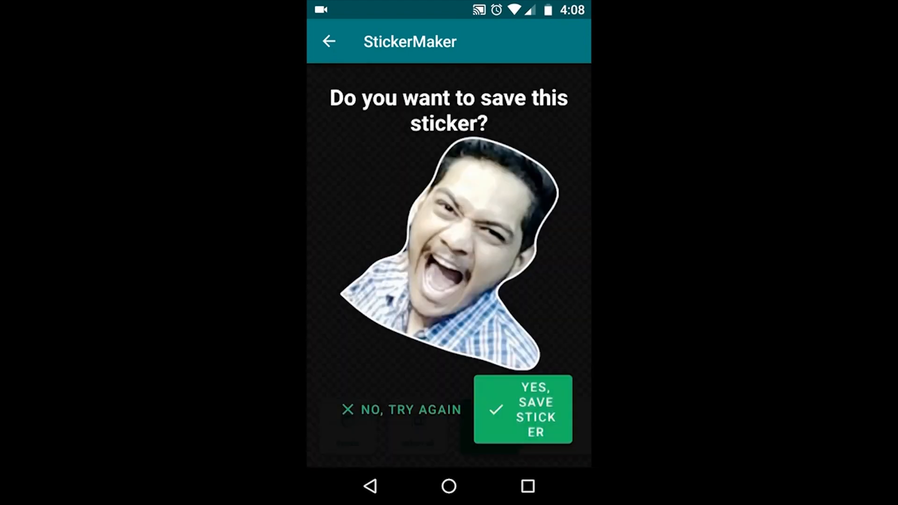
click(526, 413)
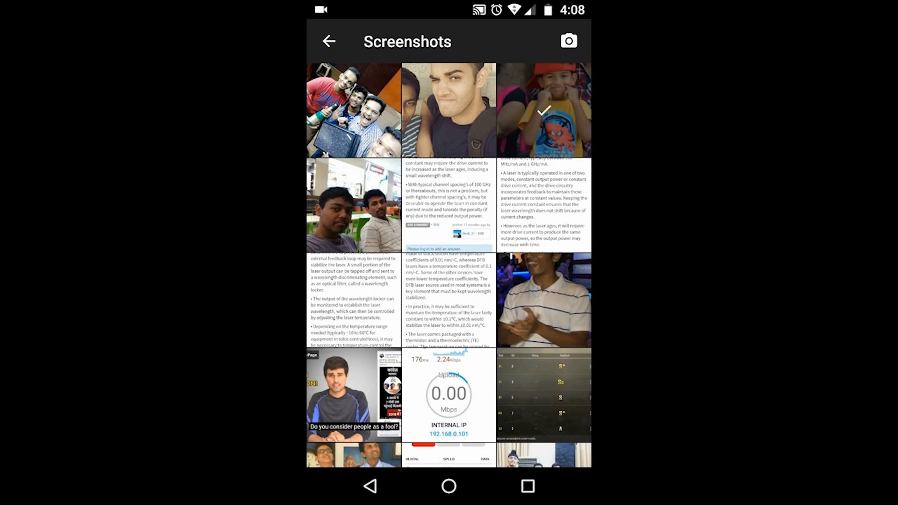
Step: Save a cut-out sticker of the boy in the red cap as the third sticker
click(546, 108)
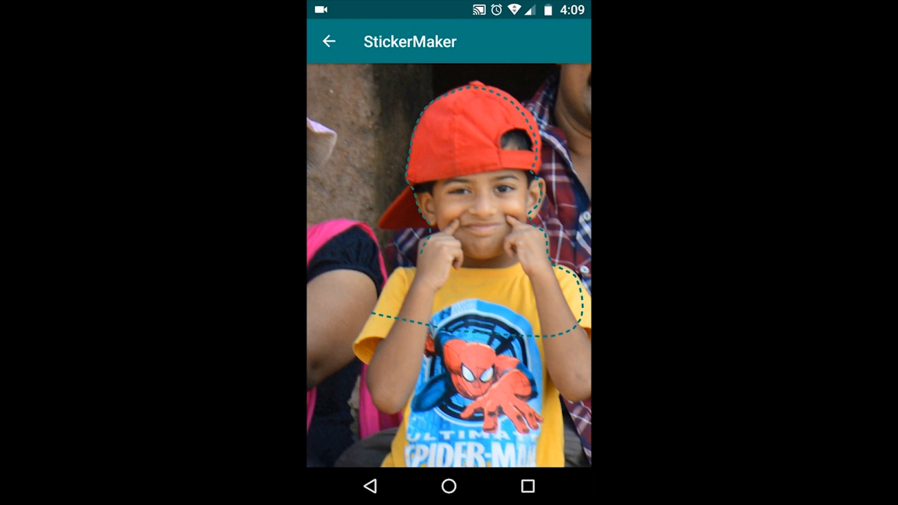
click(522, 412)
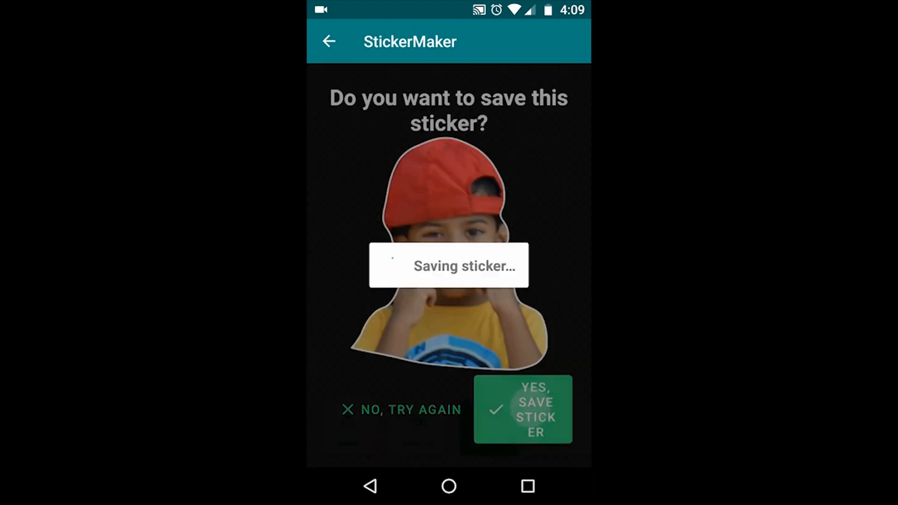
Step: Add the Fun pack to WhatsApp, confirm it, and switch to WhatsApp
click(525, 412)
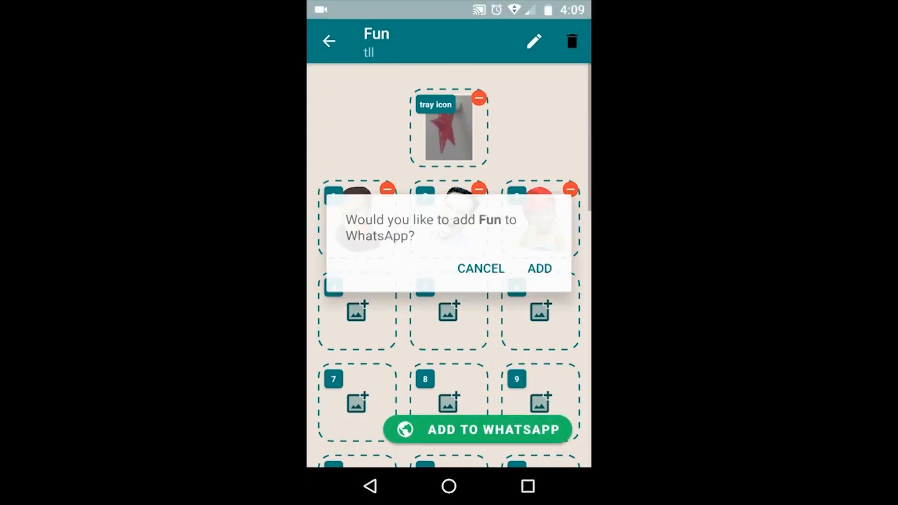
click(538, 268)
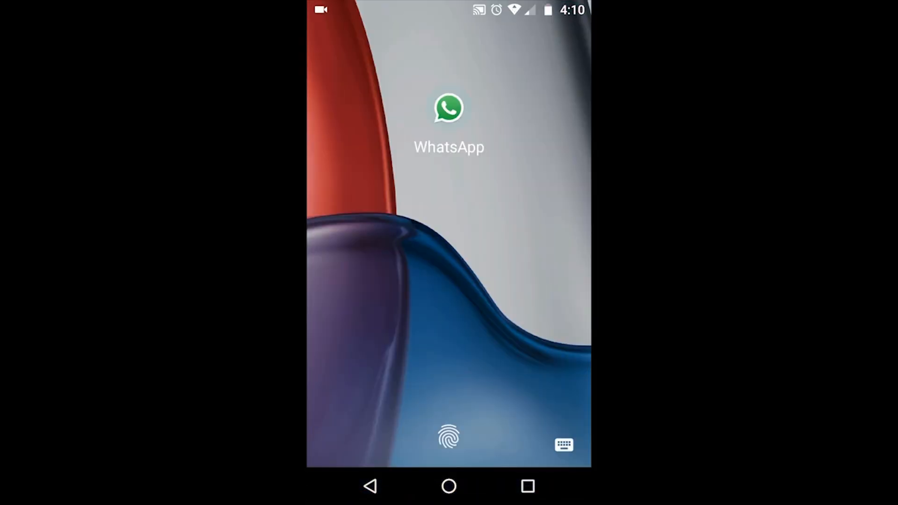
click(449, 107)
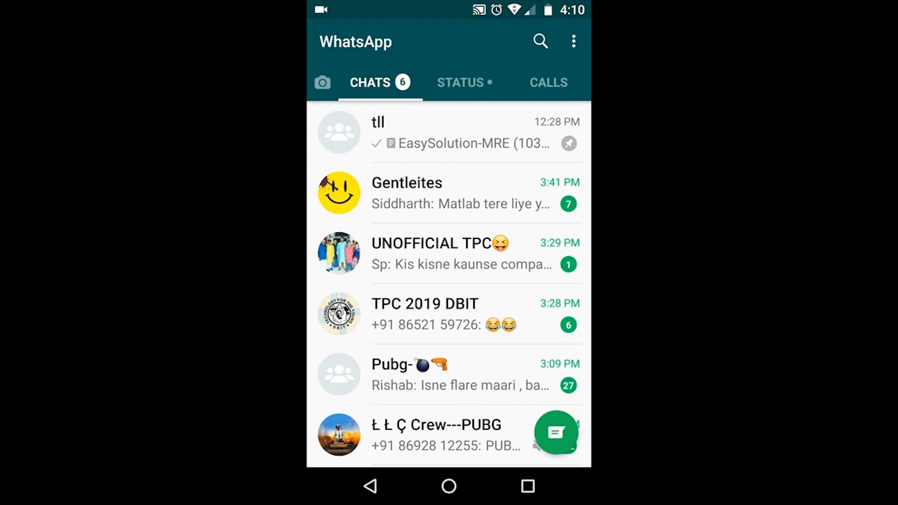
Step: Send the laughing face and red-cap boy stickers into the tll group chat
click(448, 133)
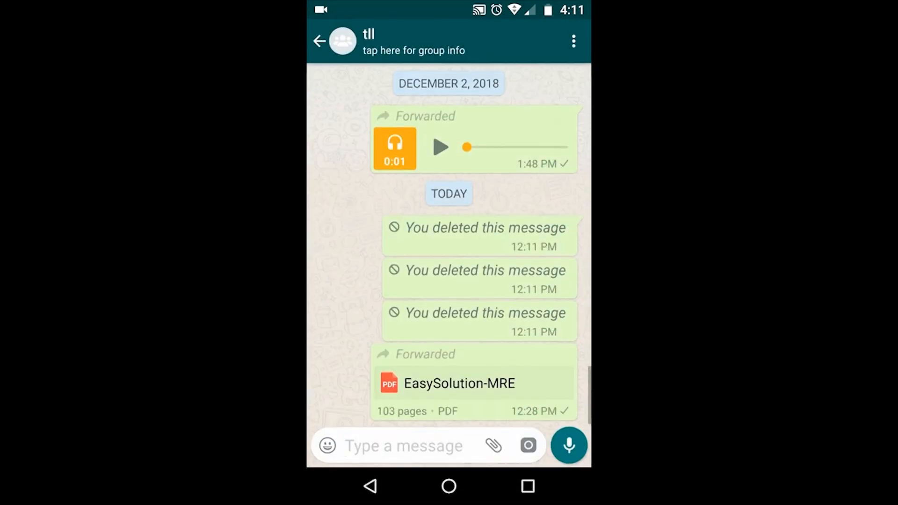
click(327, 445)
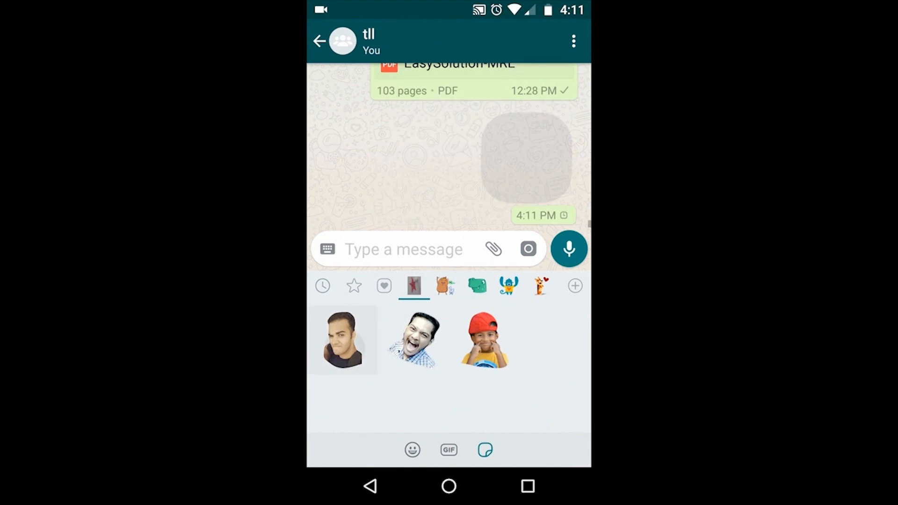
click(482, 343)
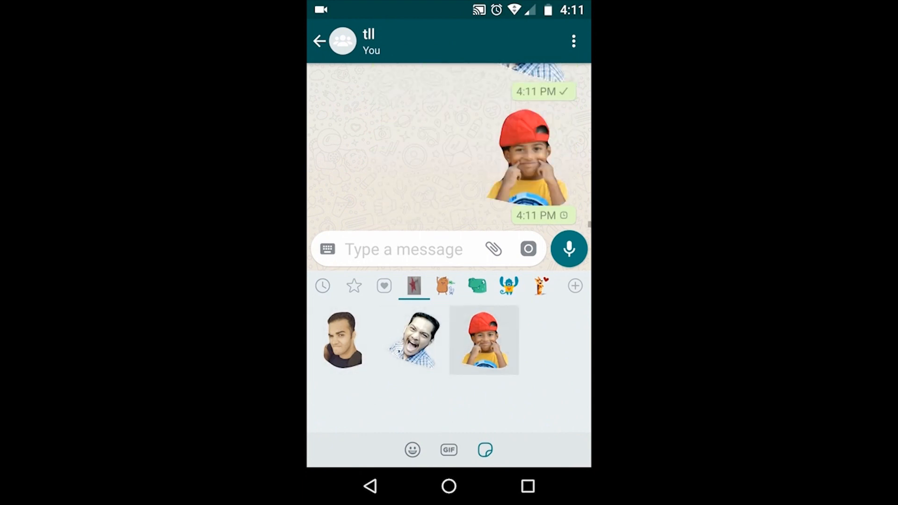